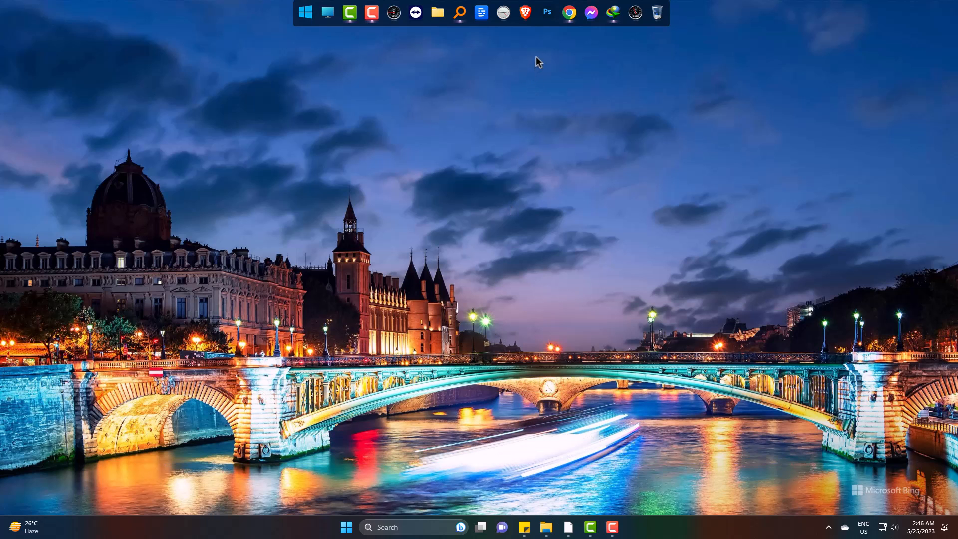
Step: Launch Chrome and go to Settings > Autofill > Password Manager to list saved passwords
left_click(569, 12)
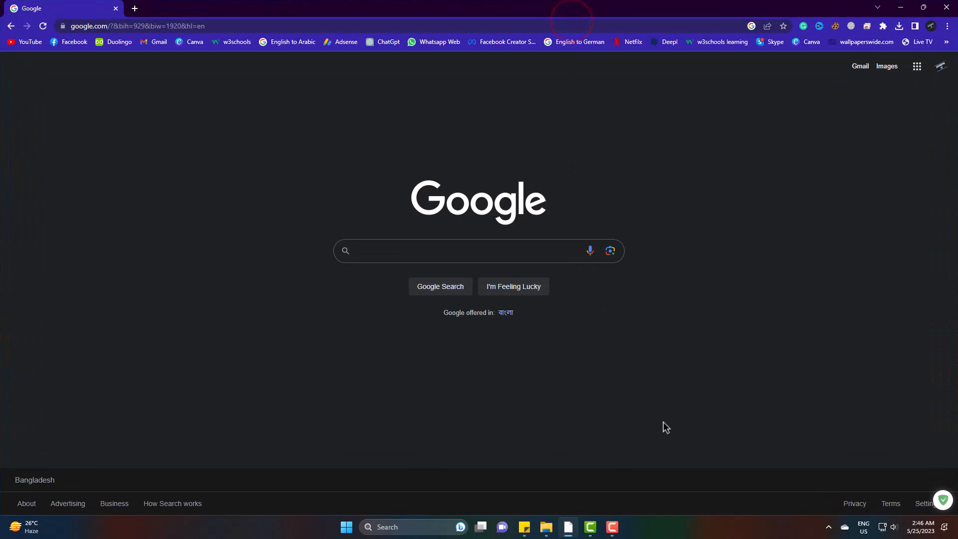
left_click(946, 25)
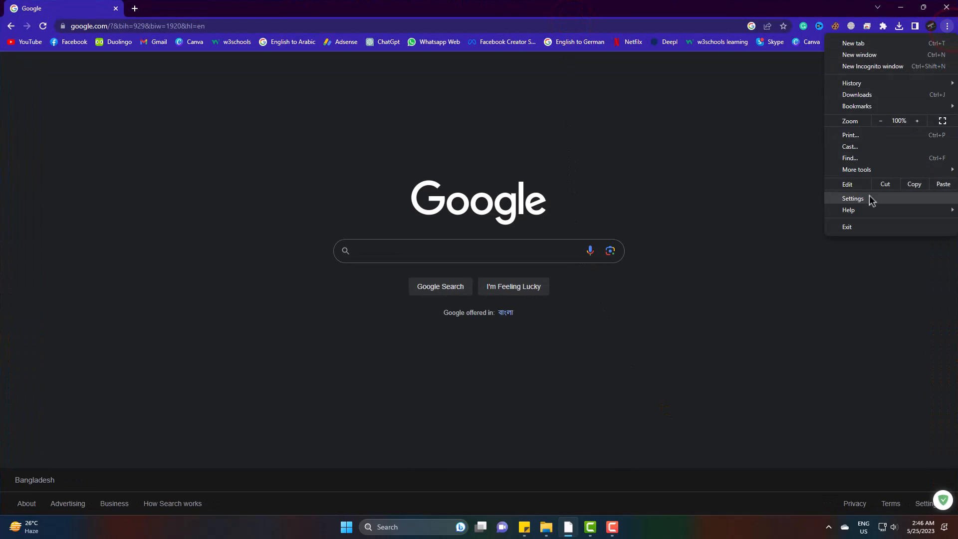
left_click(852, 198)
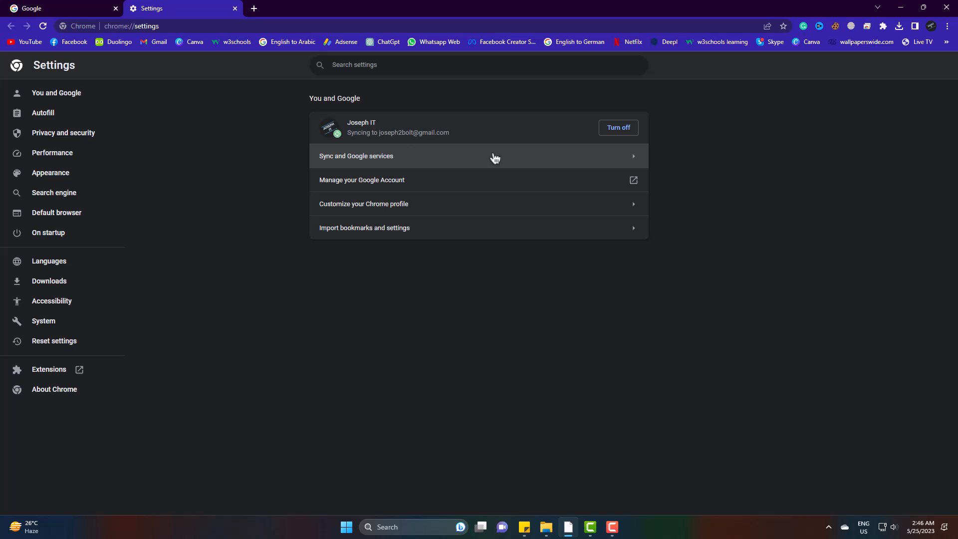
left_click(42, 113)
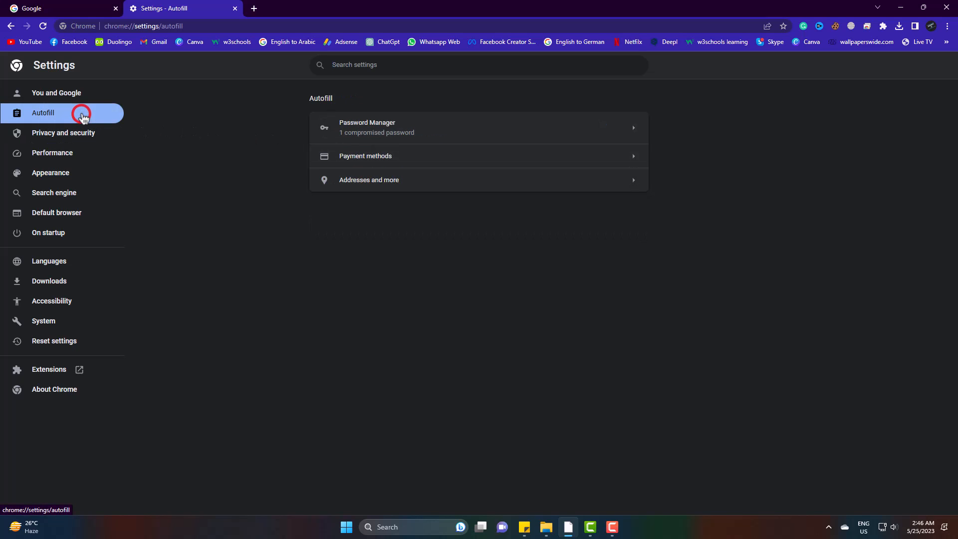
left_click(366, 127)
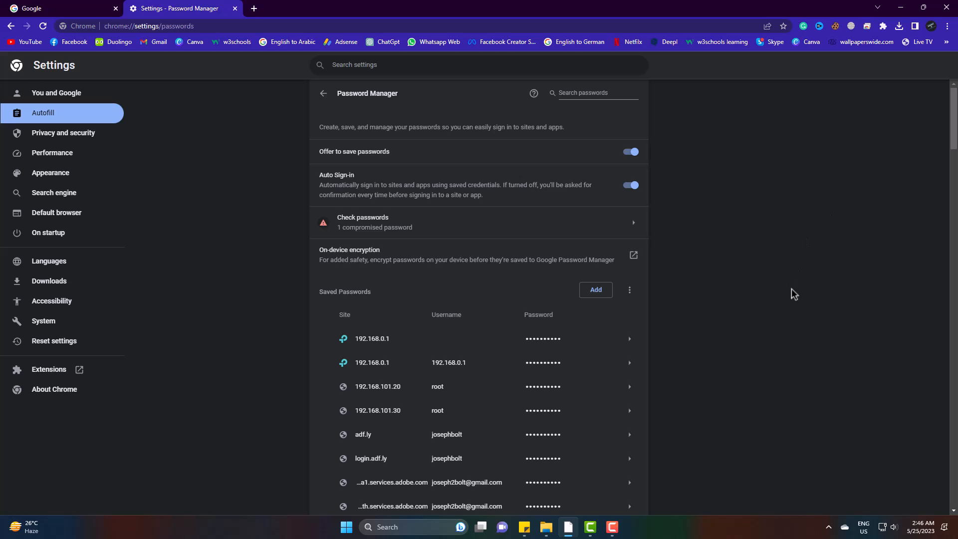
mouse_move(595, 293)
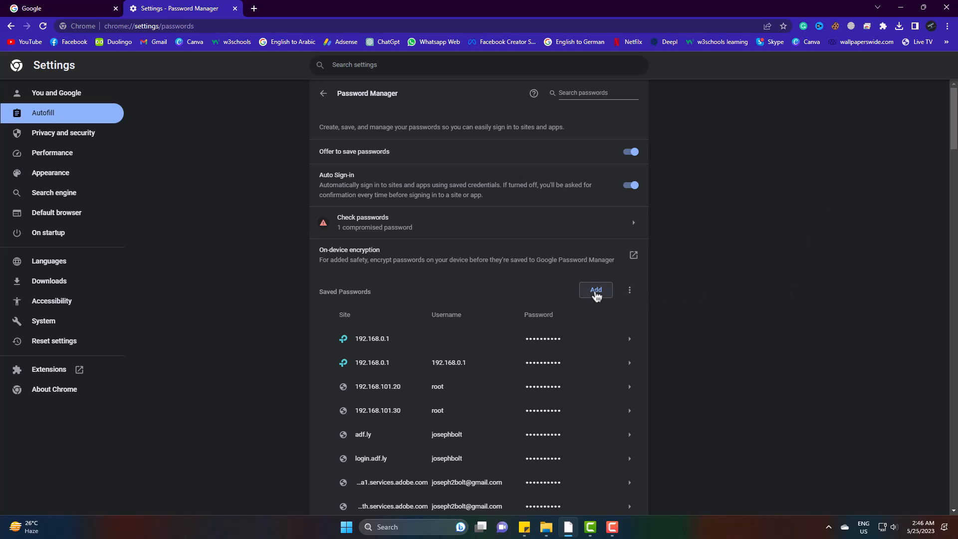
left_click(595, 290)
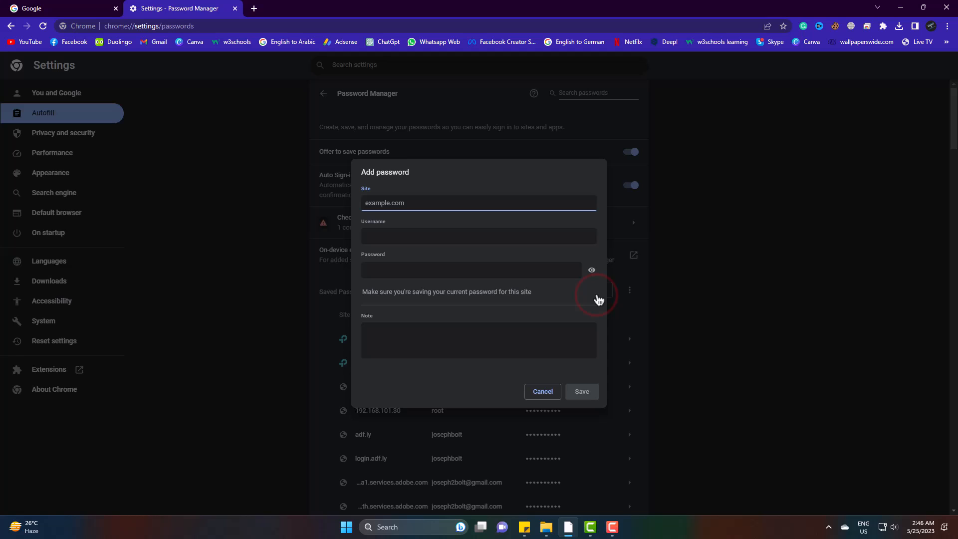
mouse_move(588, 296)
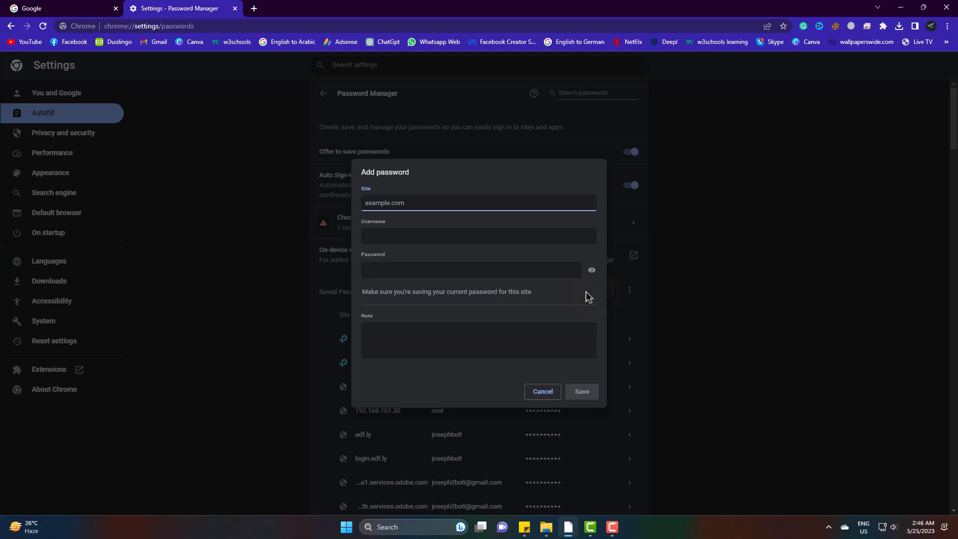
type("https://www.abc")
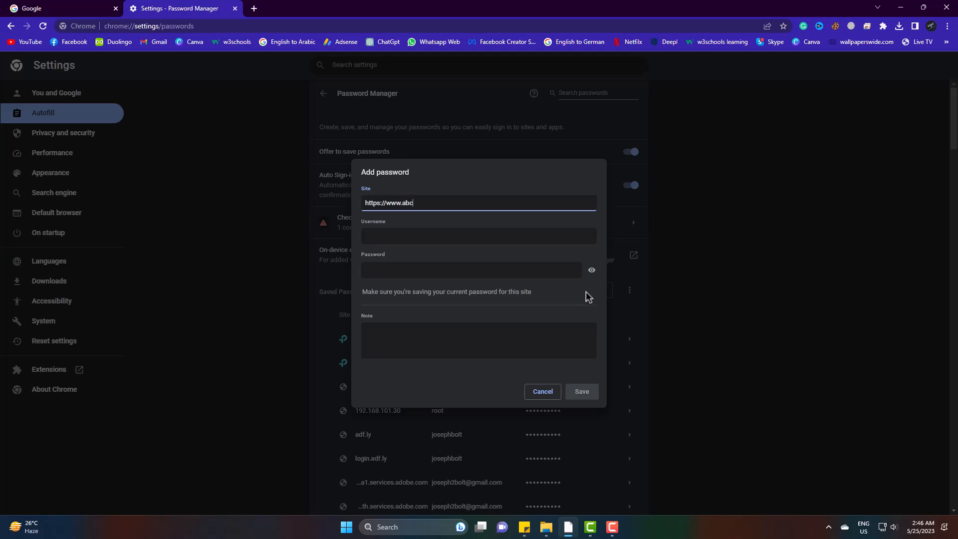
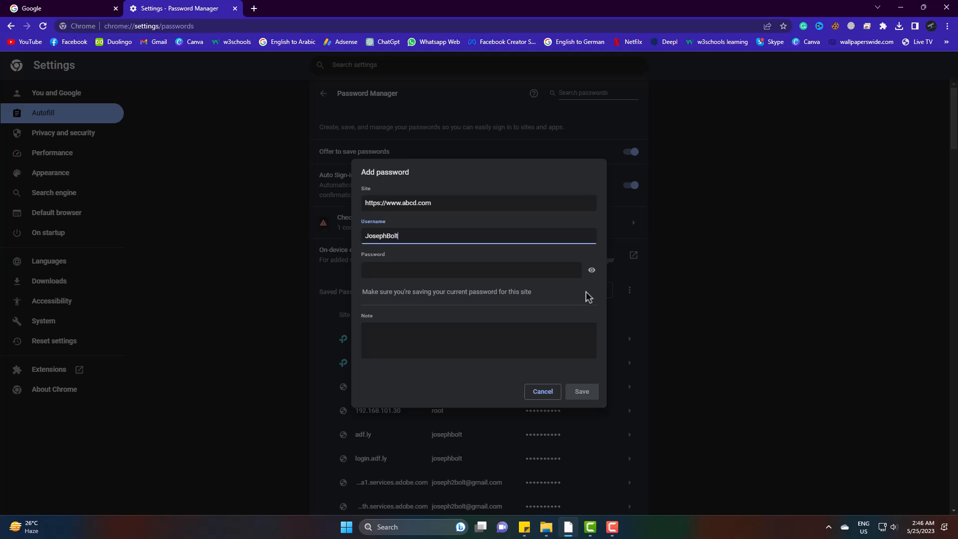
left_click(471, 270)
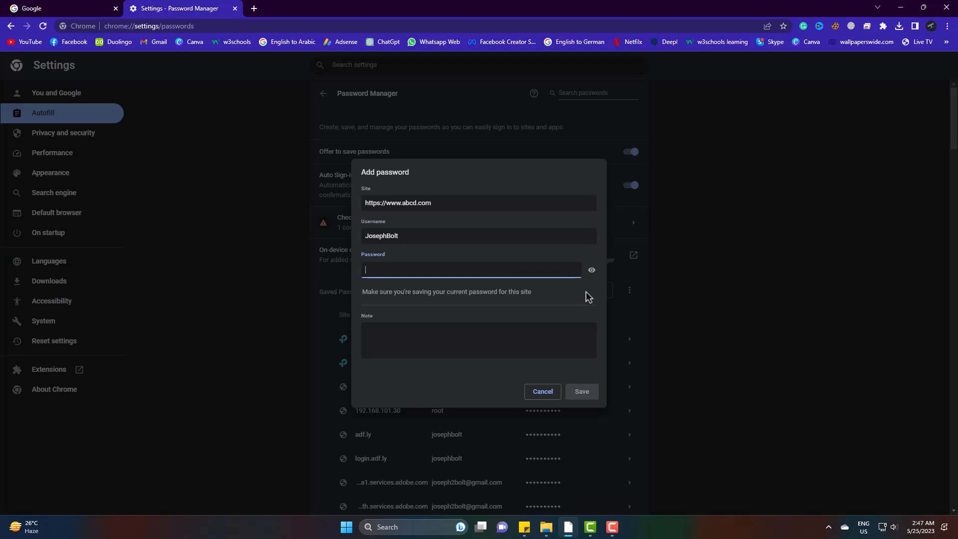
left_click(591, 270)
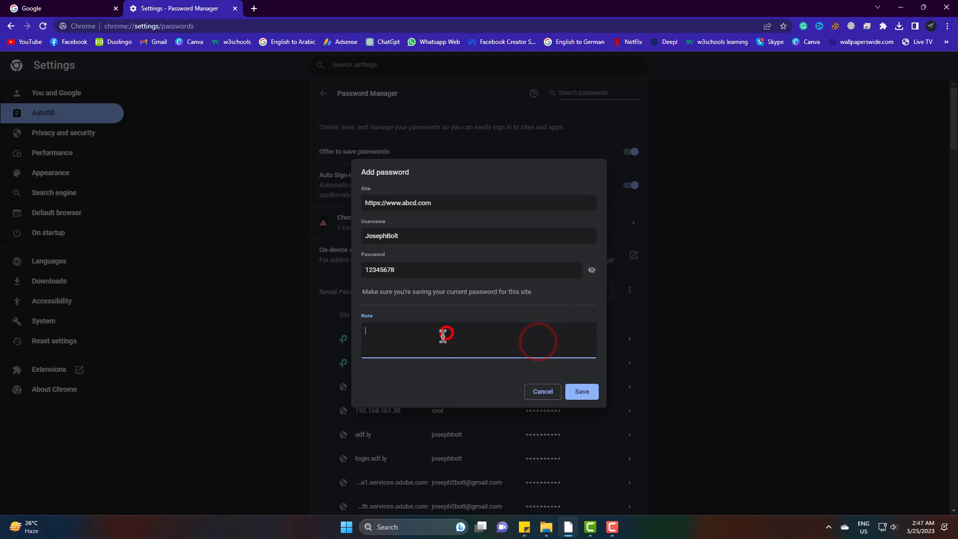
type("This is for demonstration.")
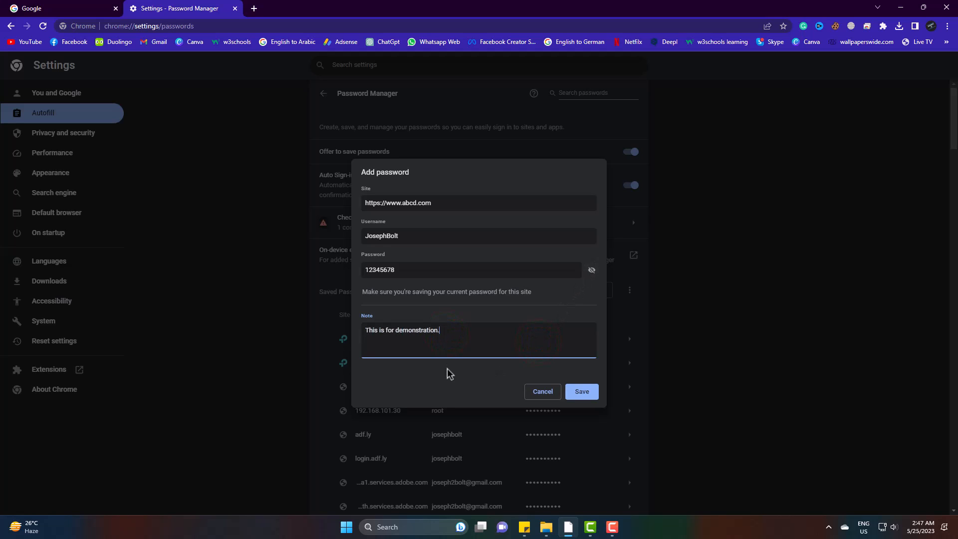
mouse_move(554, 392)
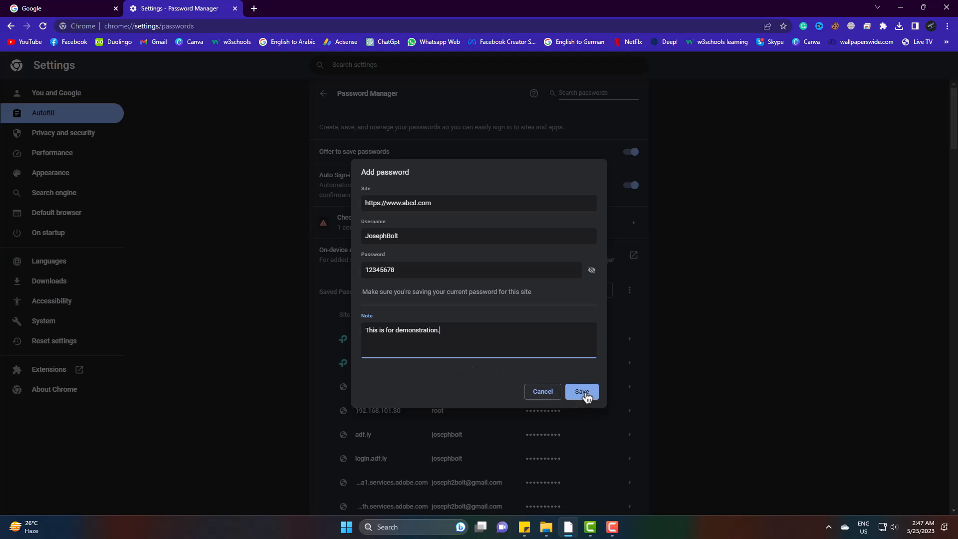
Step: Save the new entry and open the abcd.com details page from Saved Passwords
left_click(581, 392)
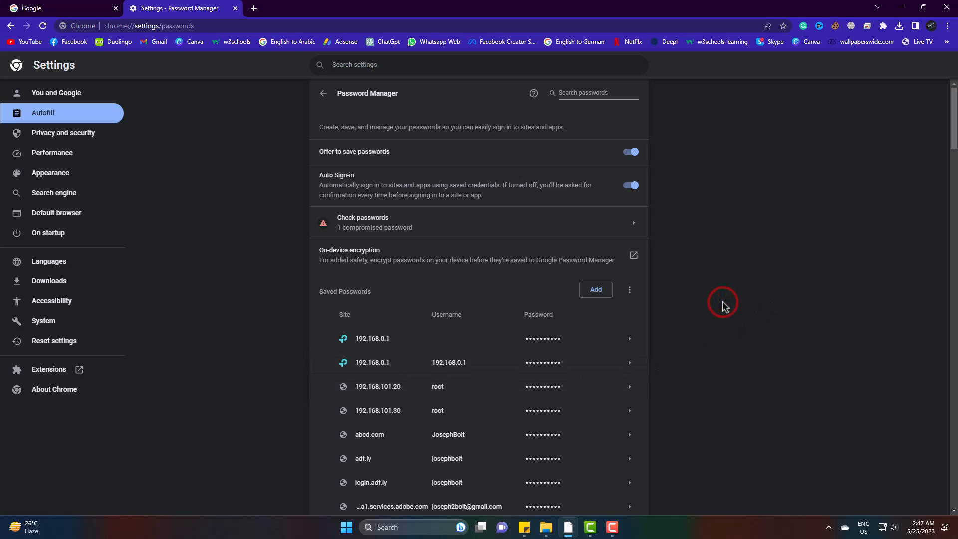
scroll("down", 3)
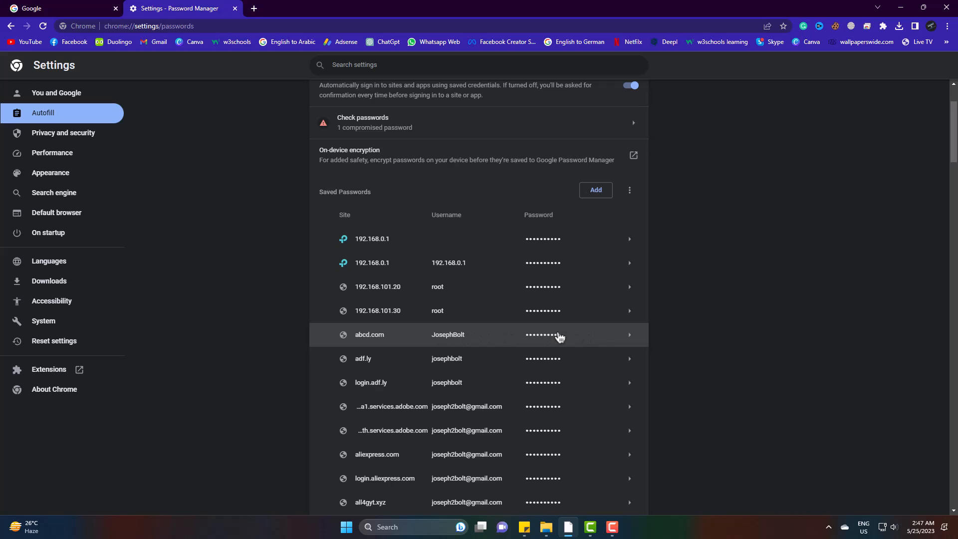
mouse_move(600, 339)
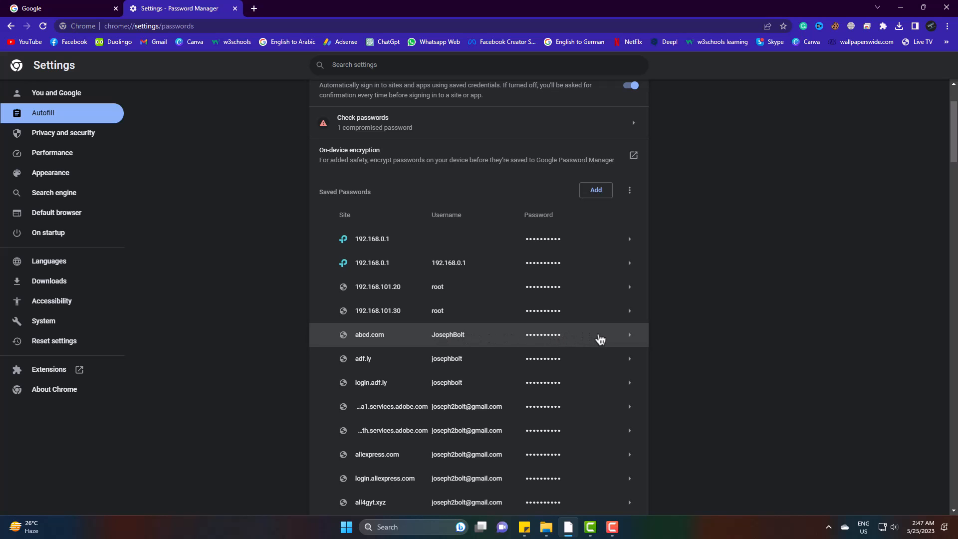
left_click(389, 335)
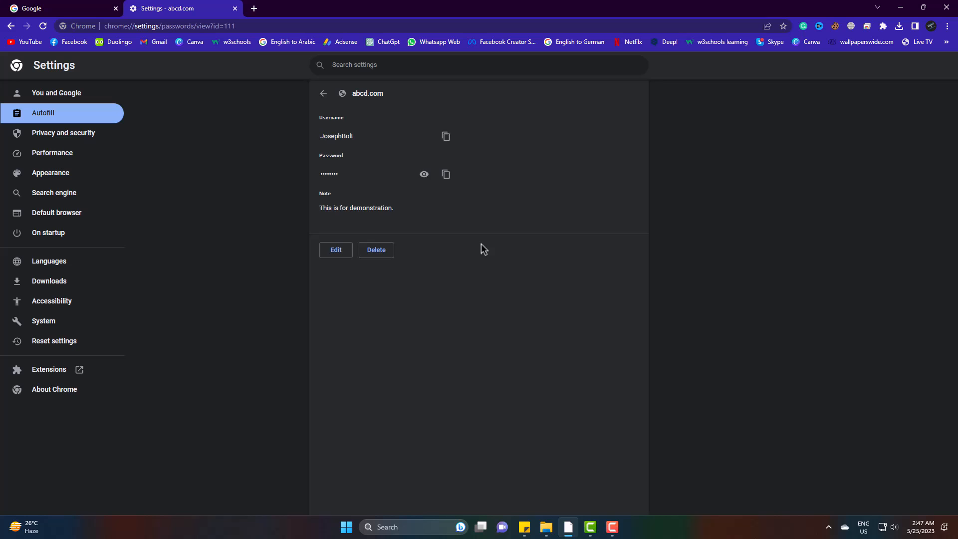
left_click(424, 174)
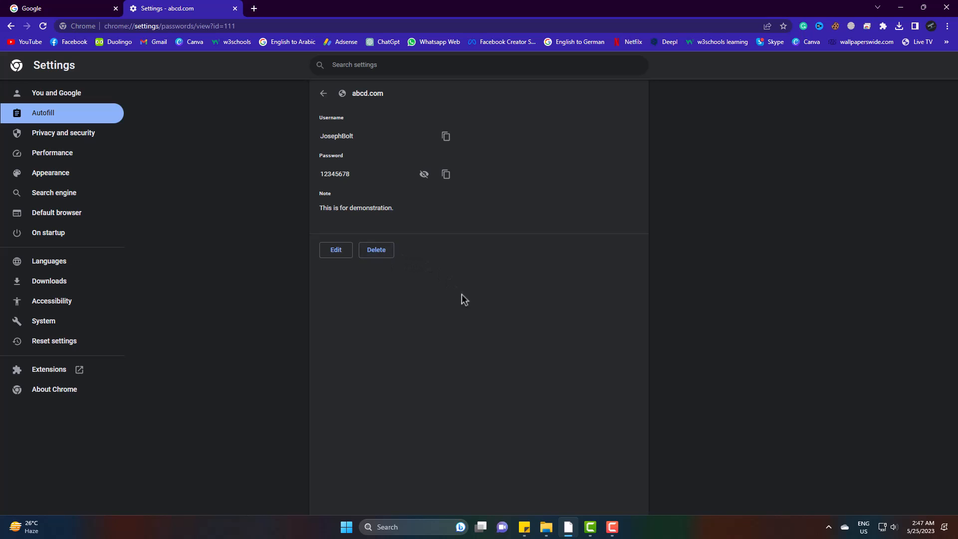
mouse_move(475, 313)
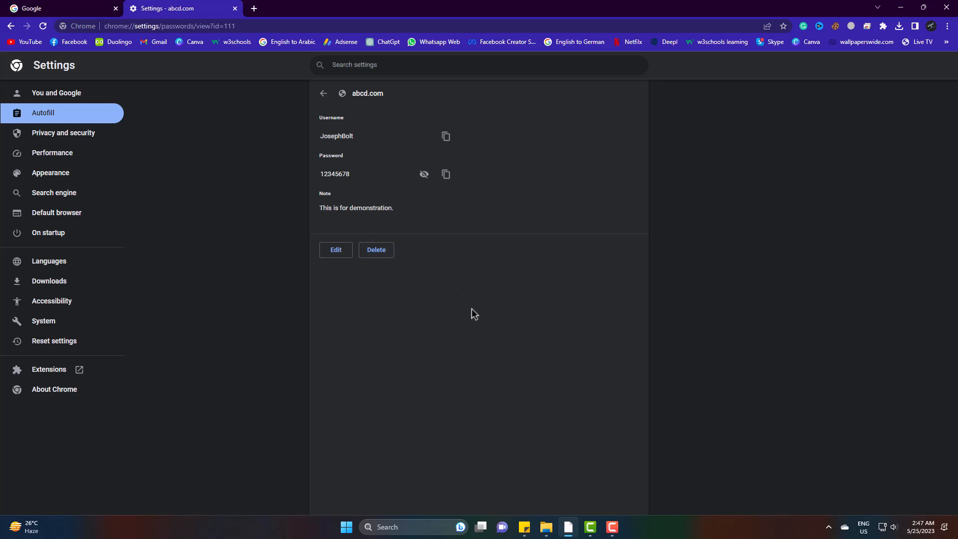